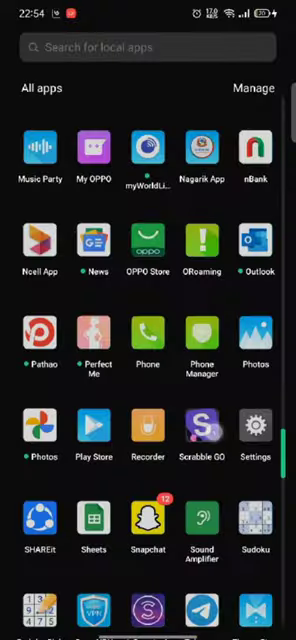
Step: Launch Scrabble GO from the app list and land on the player profile page
click(208, 436)
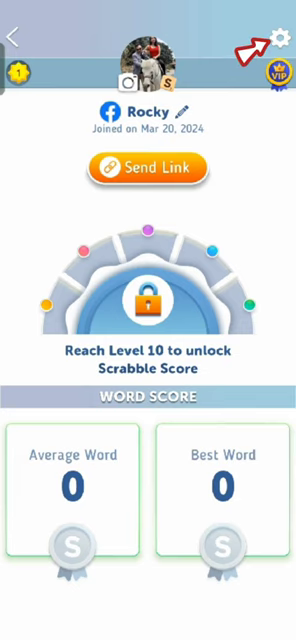
Step: Open Profile Settings via the gear icon at the top right
click(276, 40)
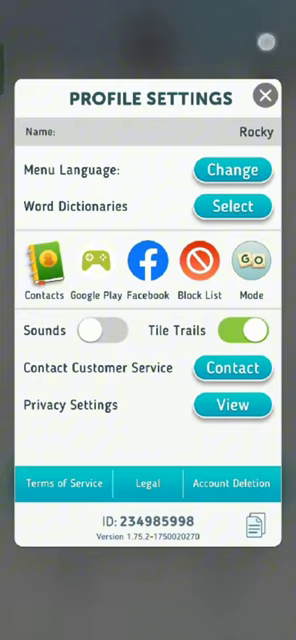
Step: Unlink Facebook from the account, then exit to the Android home screen
click(264, 96)
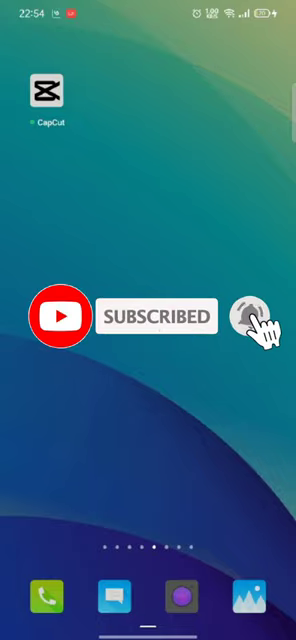
click(248, 316)
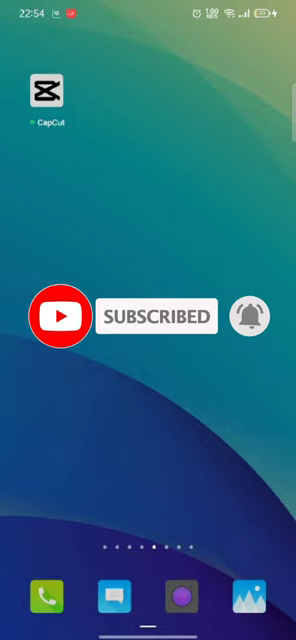